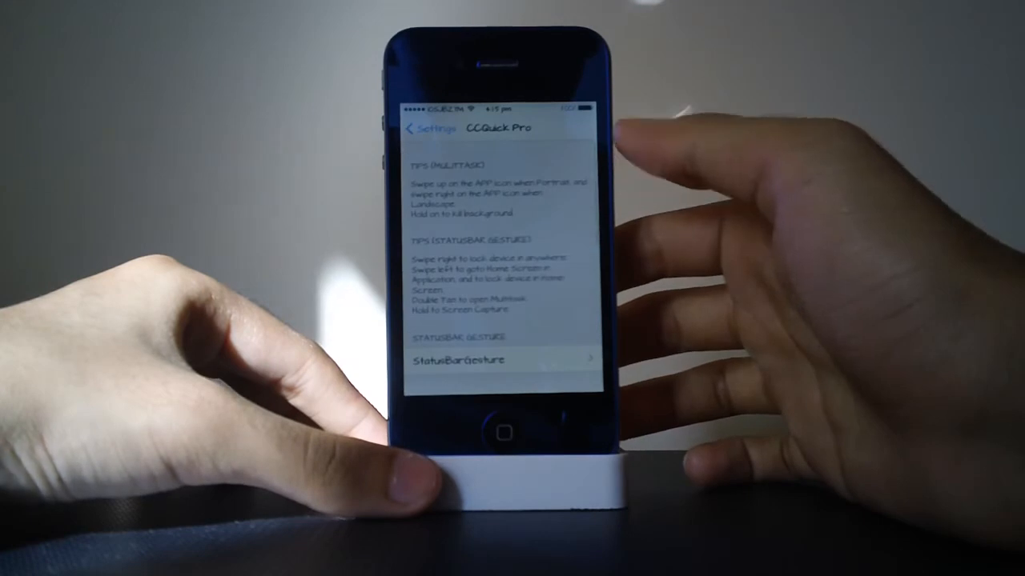
# View the CCQuick Pro status bar gesture settings, then return to the main CCQuick Pro page
pyautogui.click(503, 359)
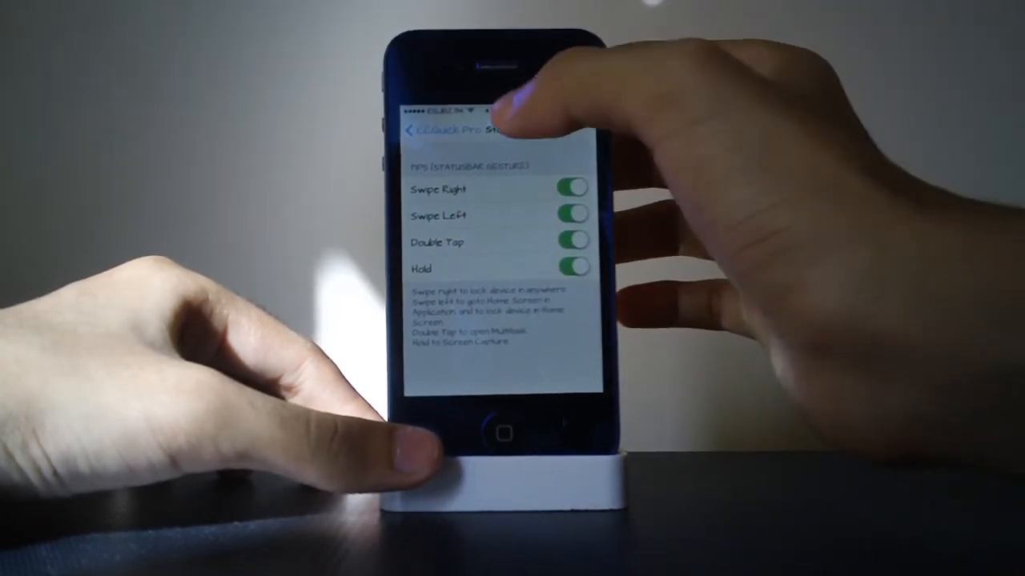
pyautogui.click(578, 189)
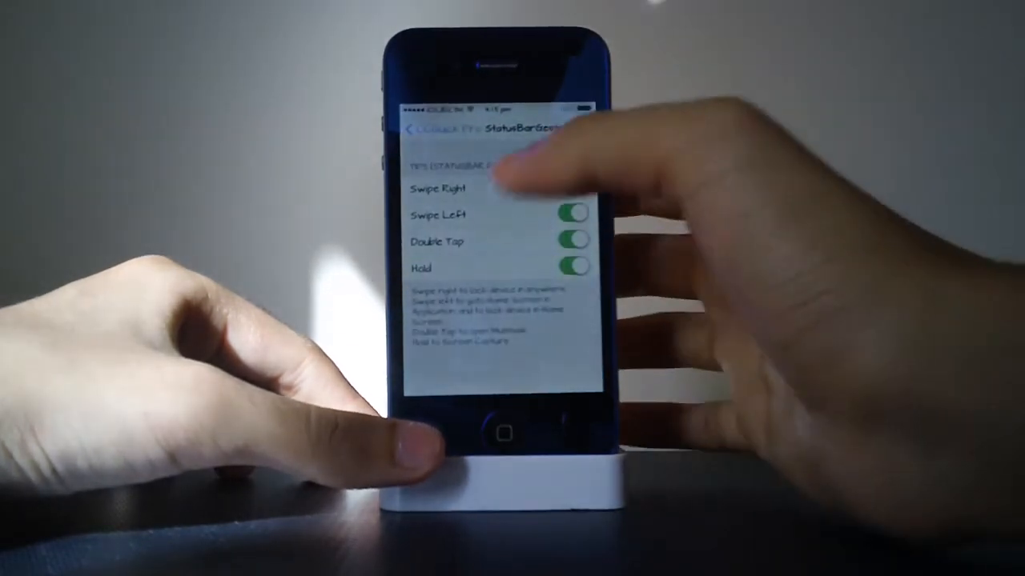
pyautogui.click(577, 188)
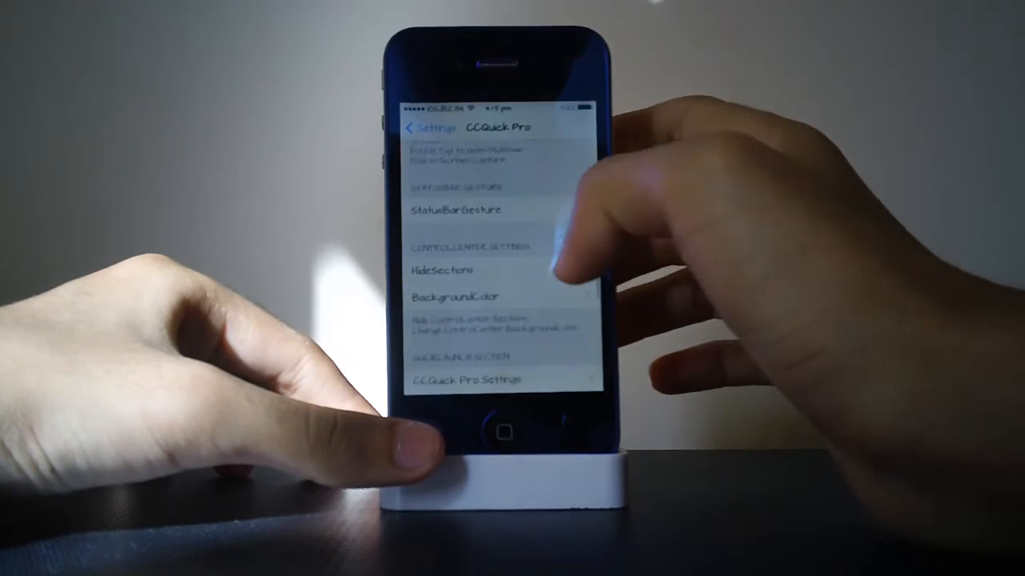
# View the hidden Control Center sections settings, then return to the installed tweaks list
pyautogui.click(448, 270)
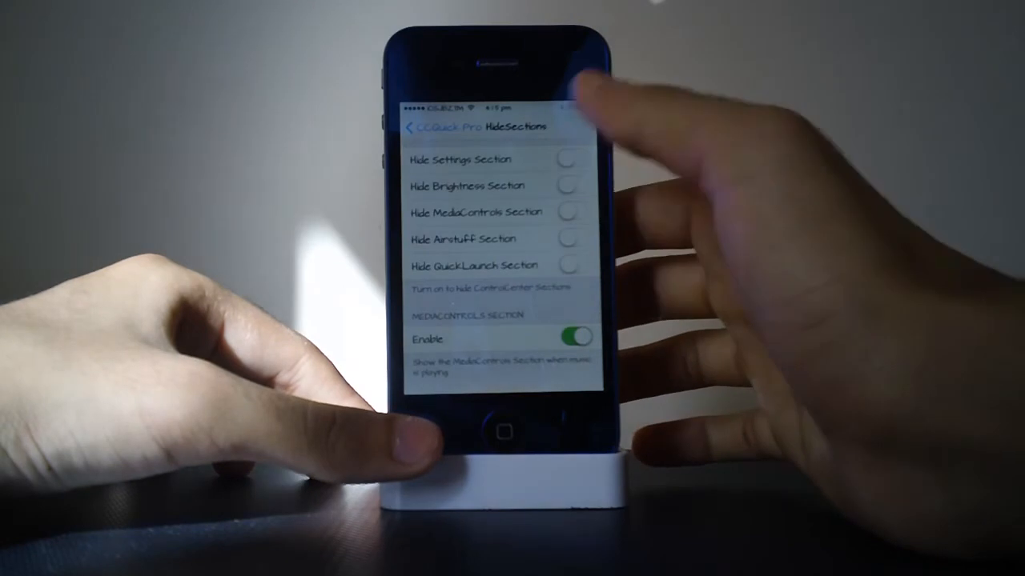
pyautogui.click(412, 127)
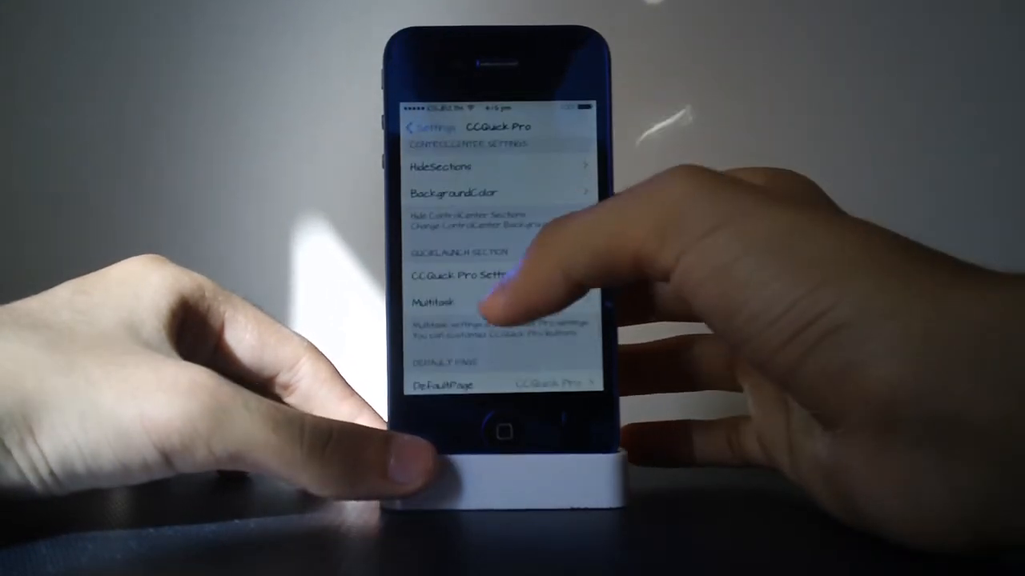
pyautogui.click(435, 303)
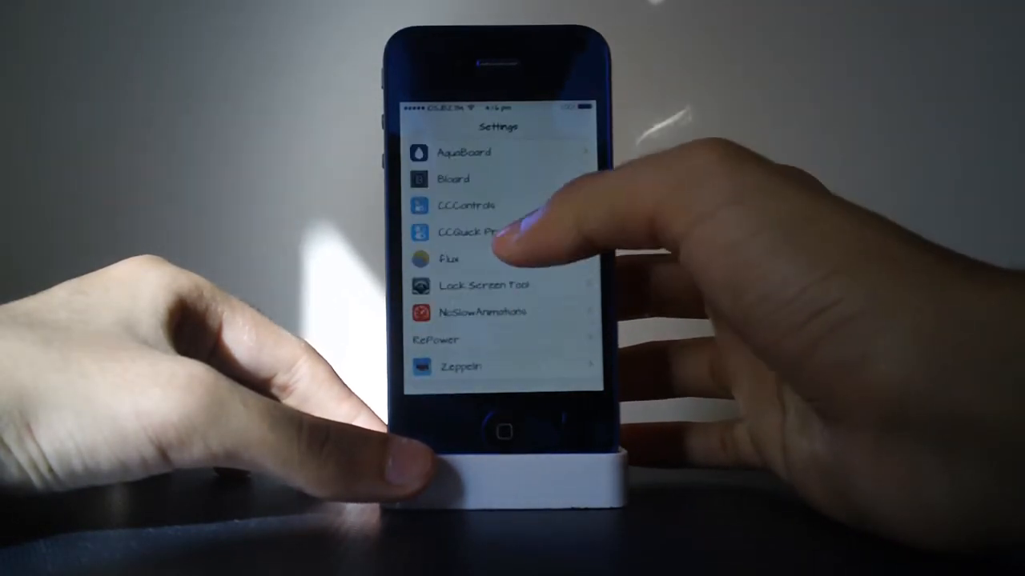
# Reopen CCQuick Pro, view the DefaultPage choices, and show Multitask (Animate, KillSelf on; KillMusic off)
pyautogui.click(470, 232)
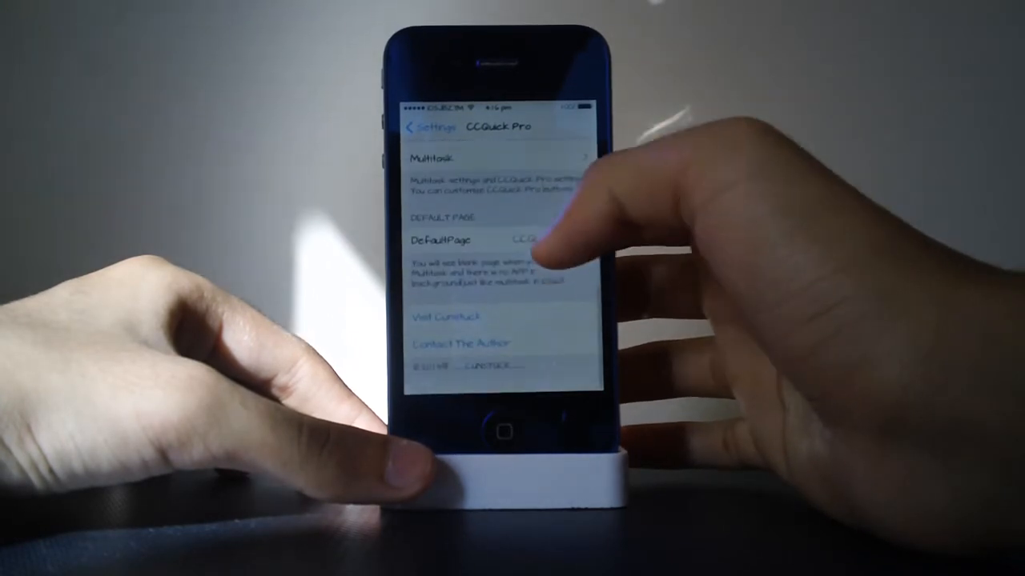
pyautogui.click(480, 241)
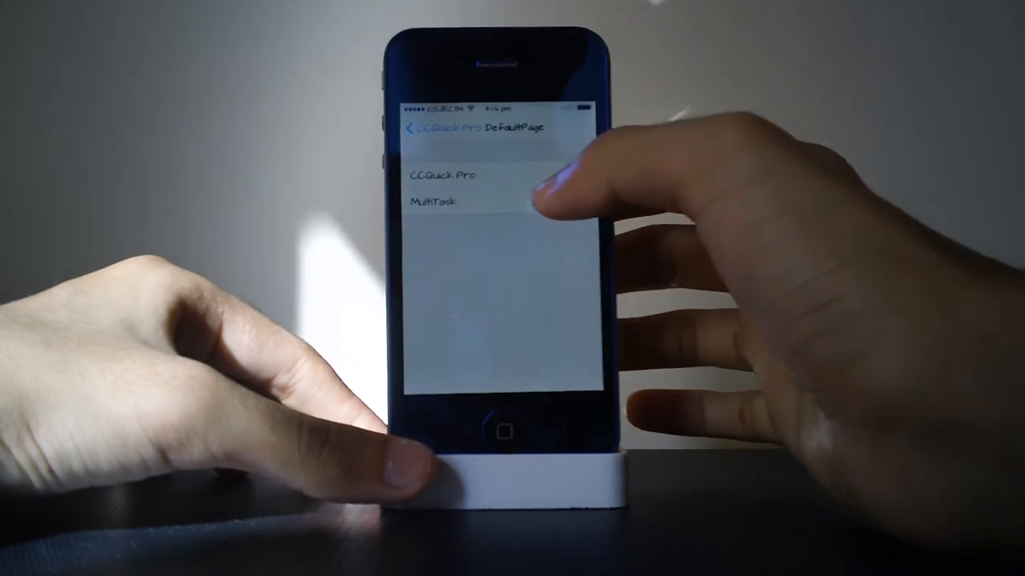
pyautogui.click(480, 196)
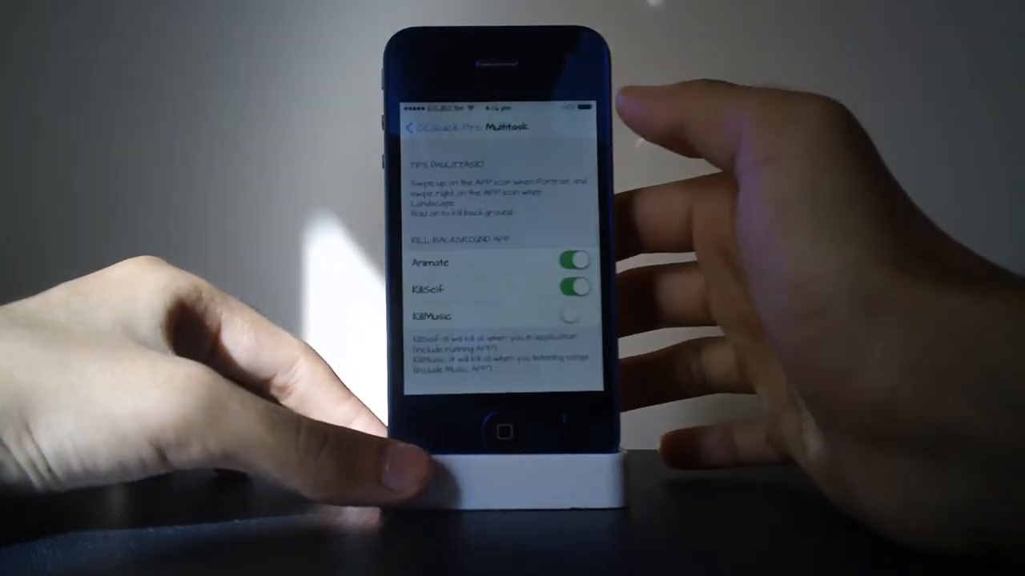
pyautogui.scroll(-3)
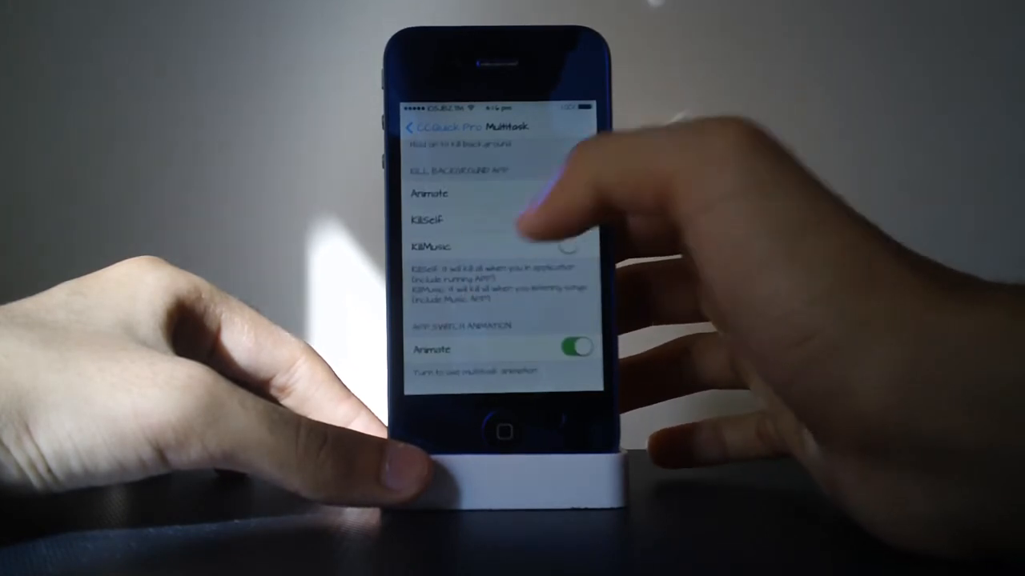
pyautogui.click(568, 193)
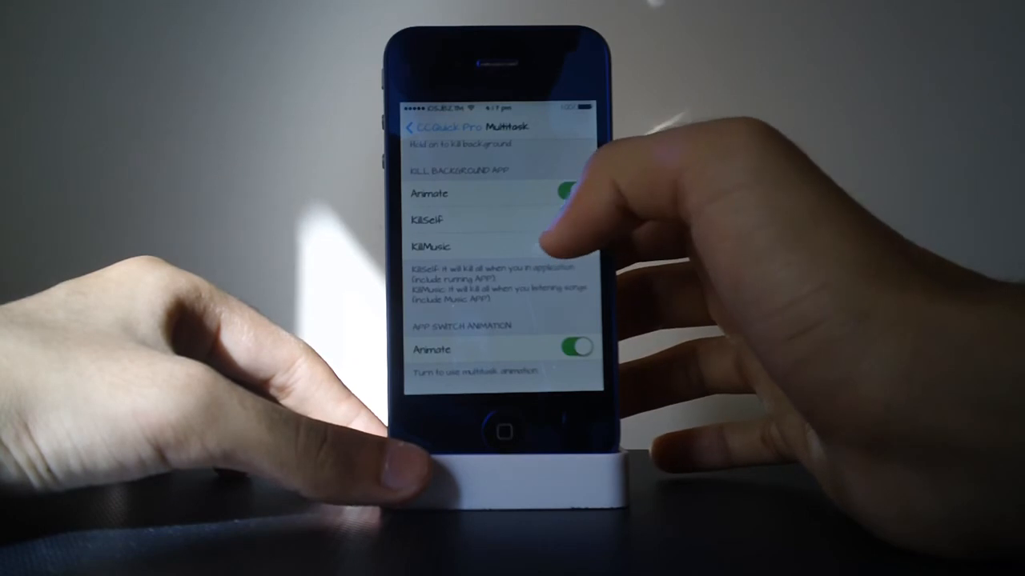
pyautogui.click(574, 220)
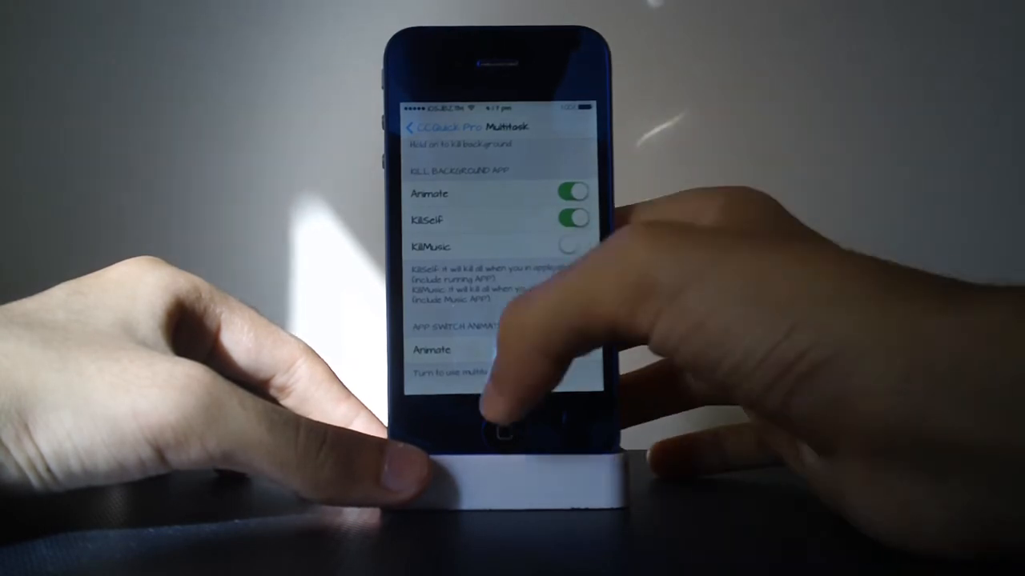
pyautogui.click(570, 350)
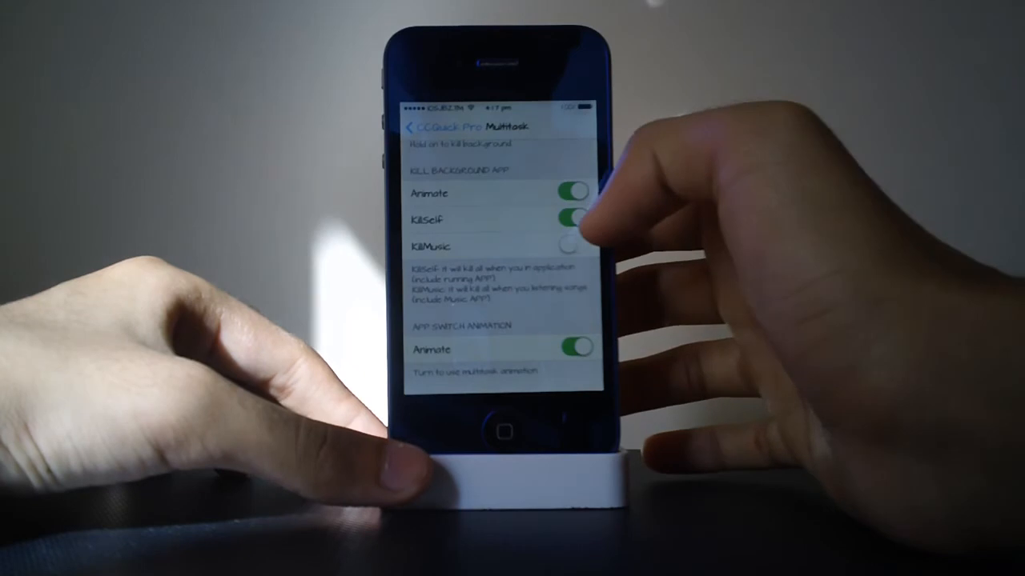